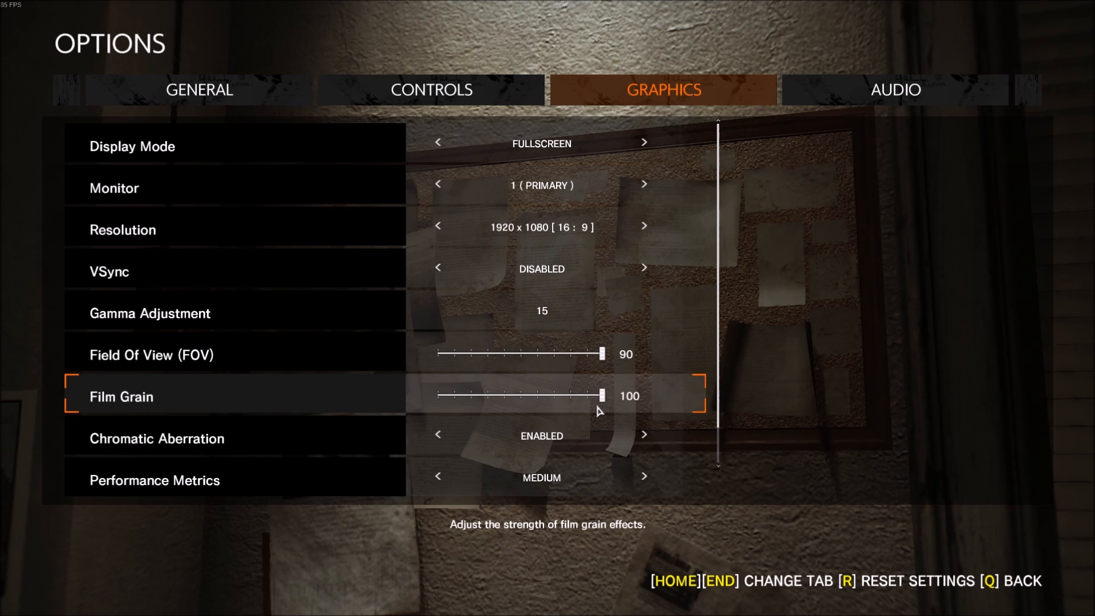
# In Advanced Settings, lower Motion Blur Quality from Medium to Low with both motion blurs disabled
pyautogui.scroll(-3)
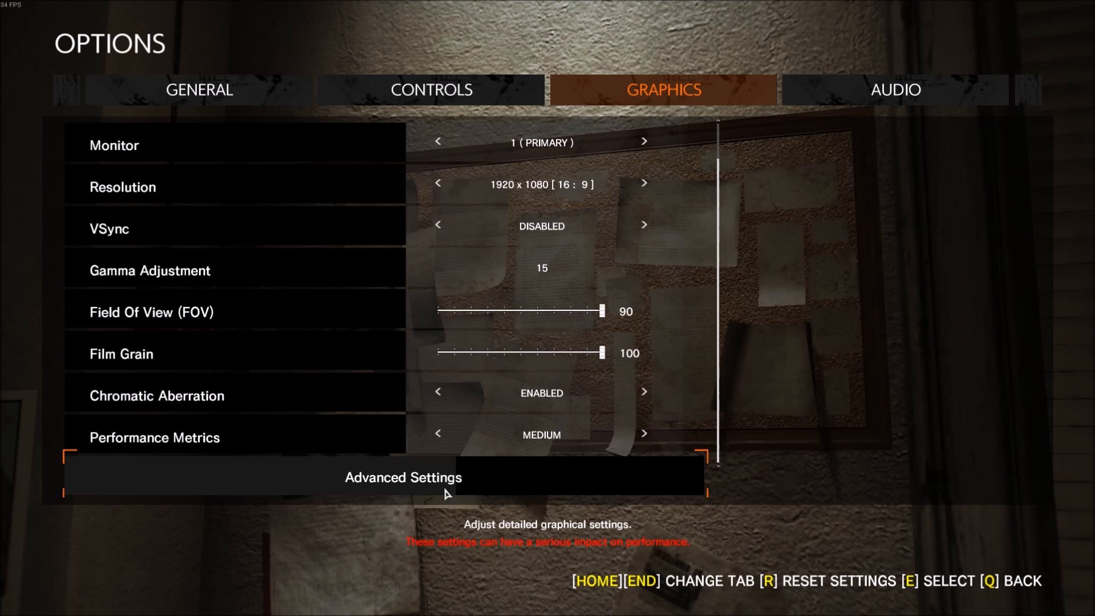
pyautogui.click(402, 477)
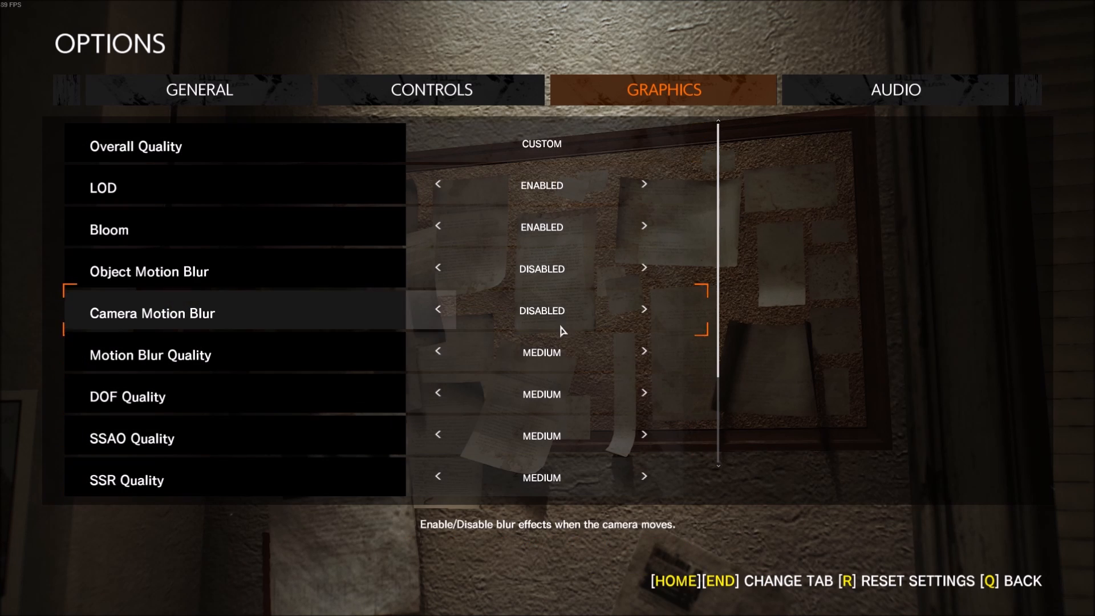
pyautogui.moveTo(578, 220)
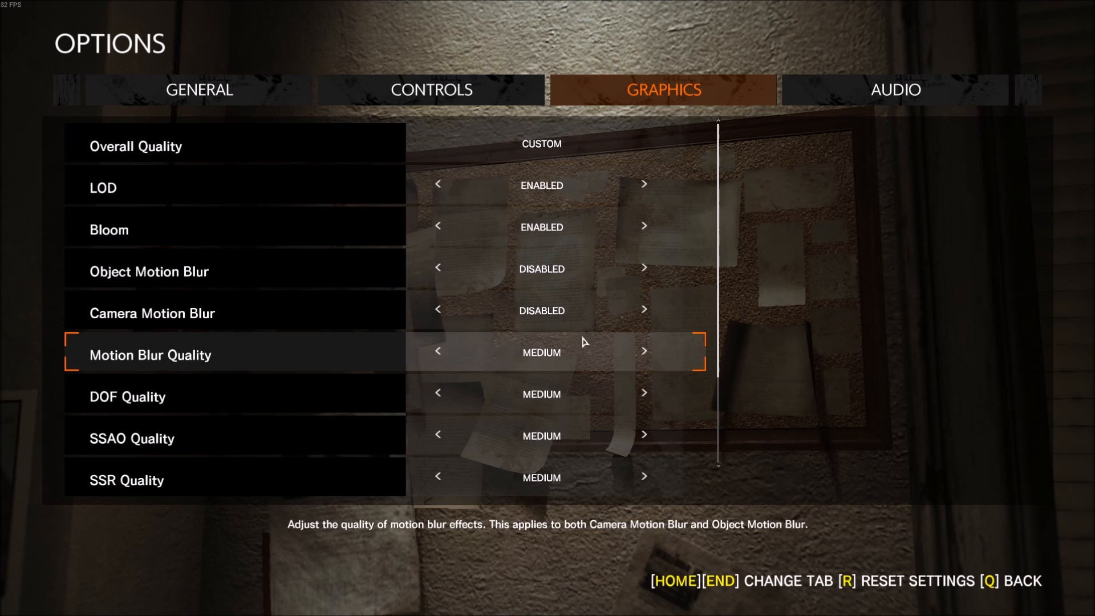
pyautogui.moveTo(129, 329)
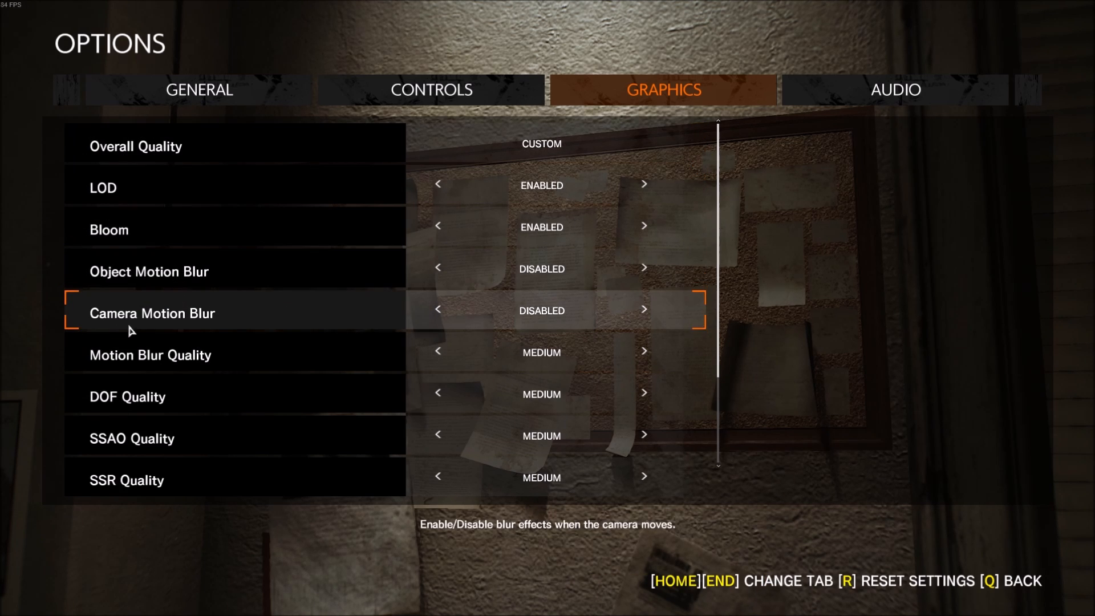
pyautogui.moveTo(139, 322)
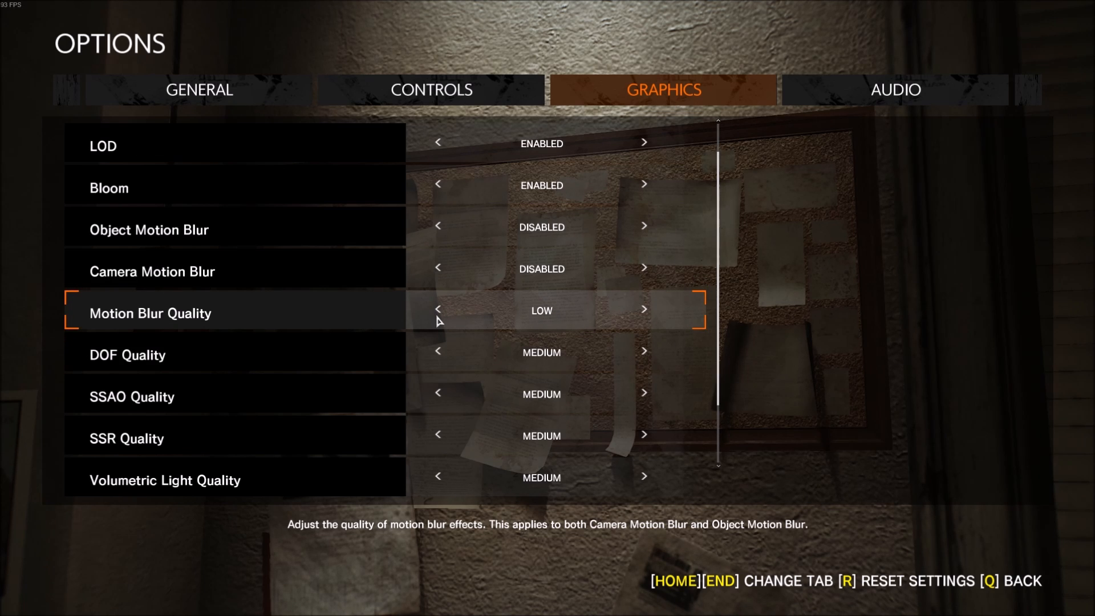
pyautogui.moveTo(543, 287)
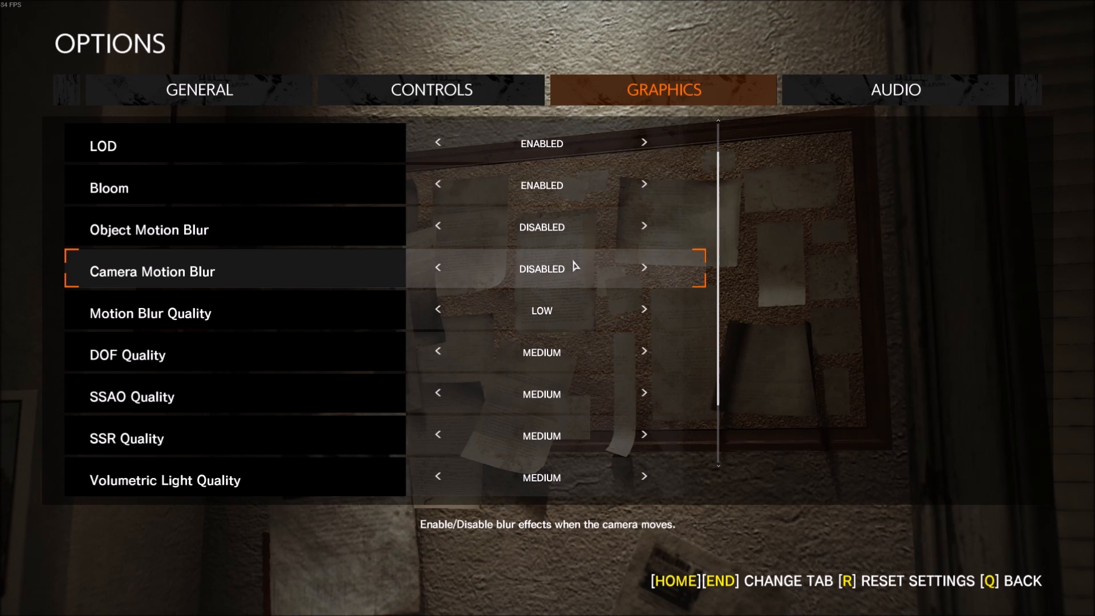
pyautogui.press('up')
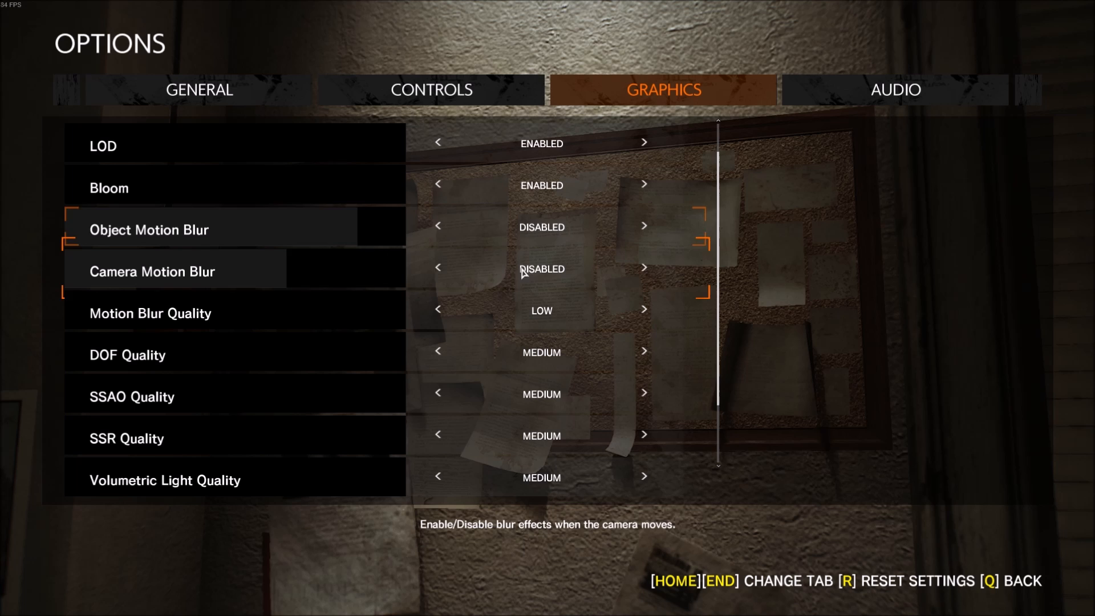
pyautogui.scroll(-3)
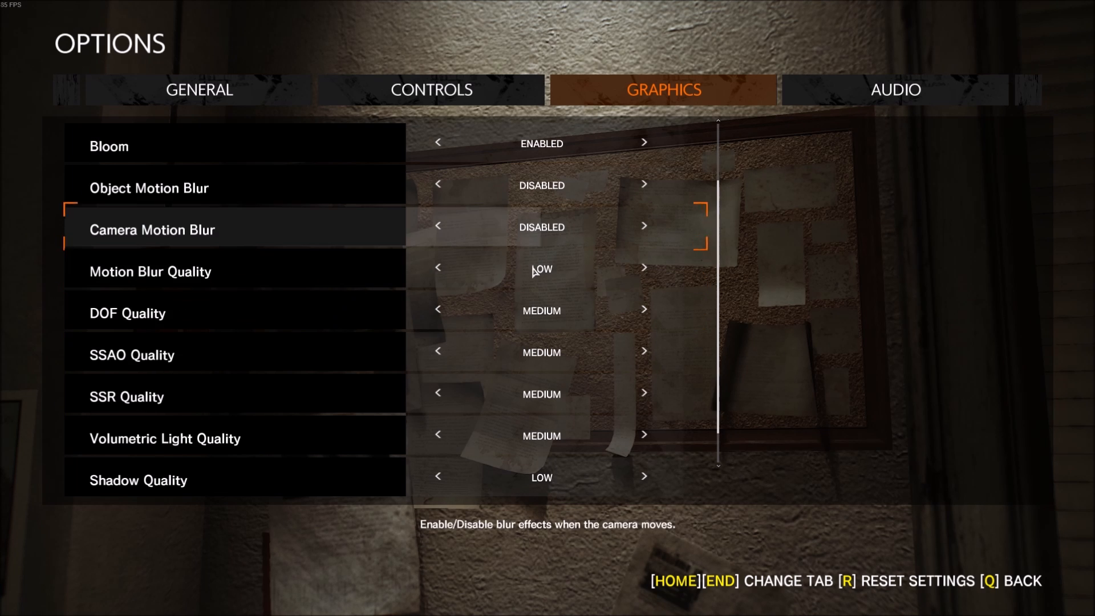
pyautogui.scroll(-3)
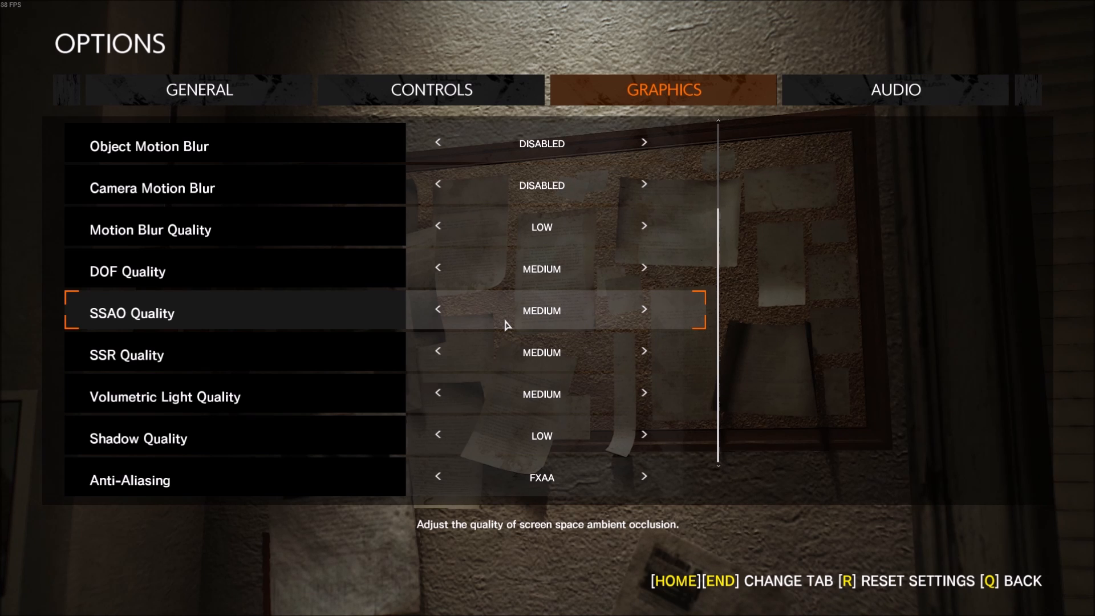
pyautogui.moveTo(513, 375)
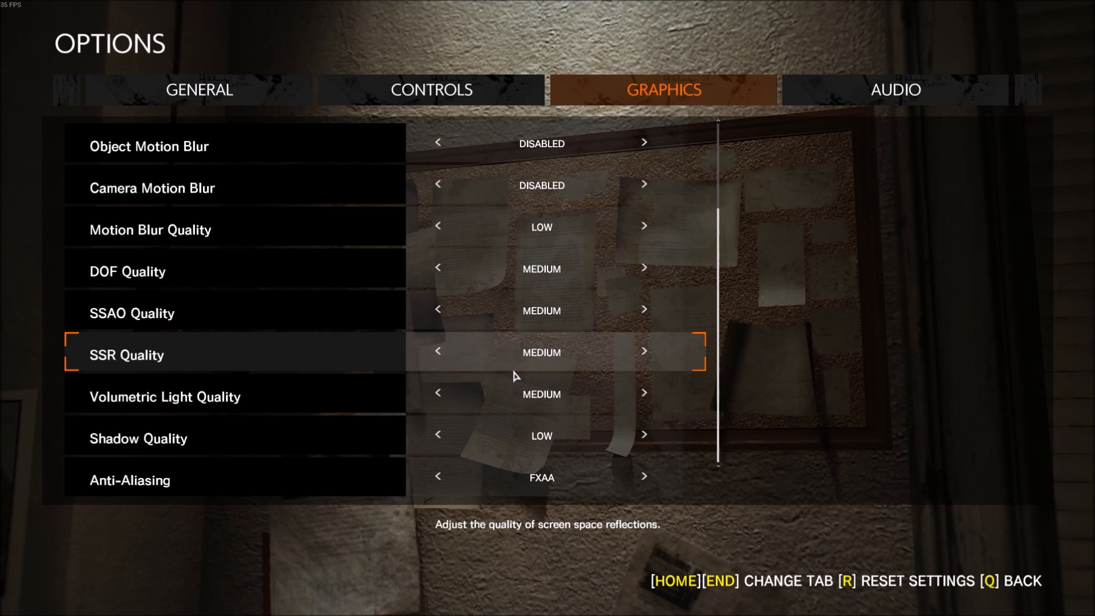
pyautogui.moveTo(528, 372)
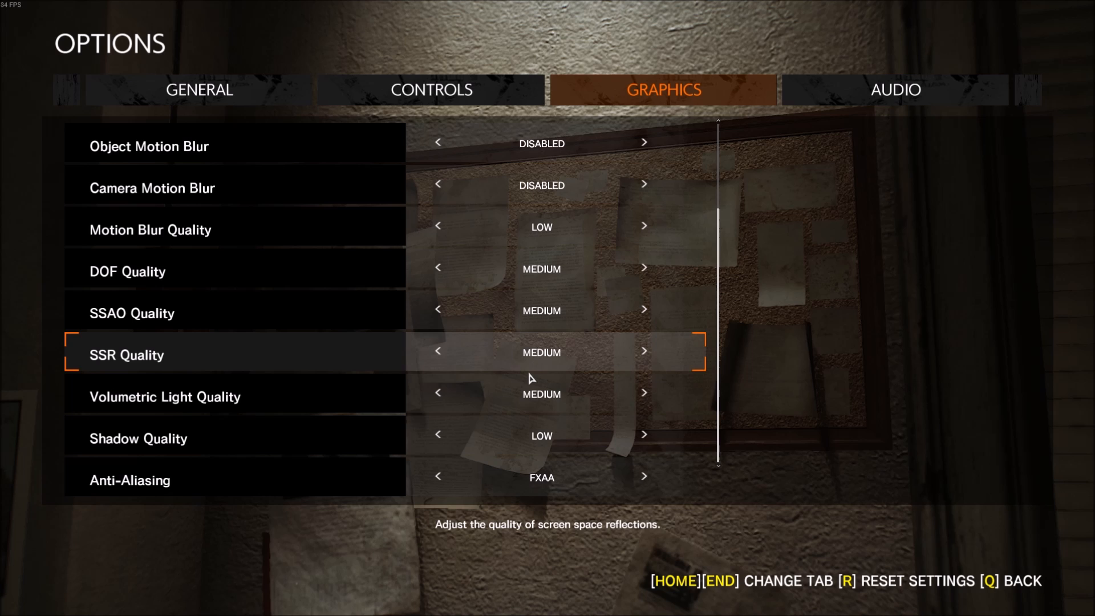
pyautogui.moveTo(520, 358)
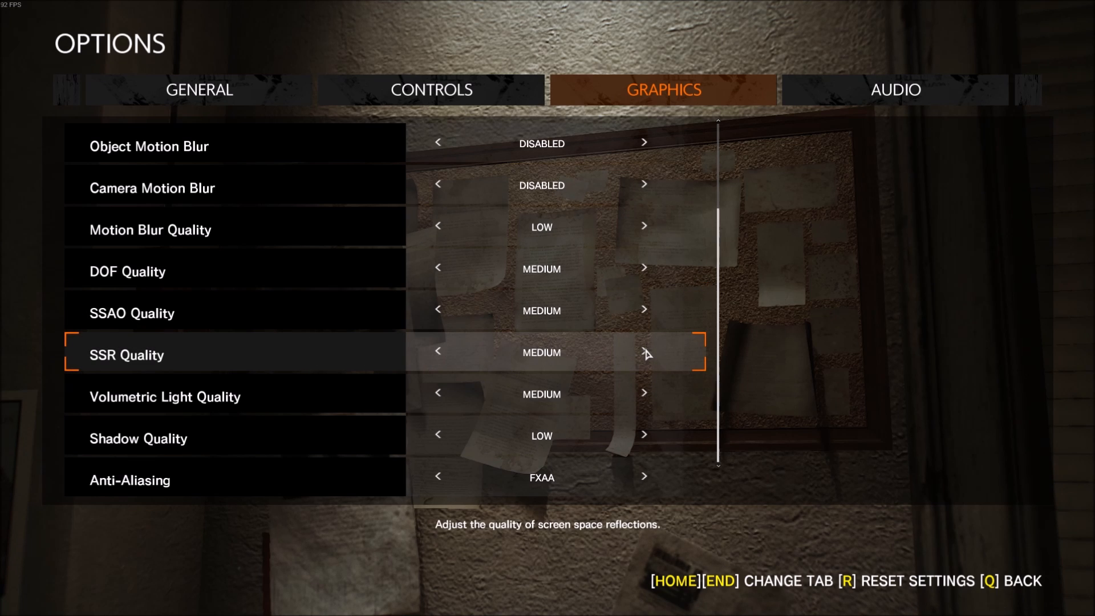
pyautogui.moveTo(637, 364)
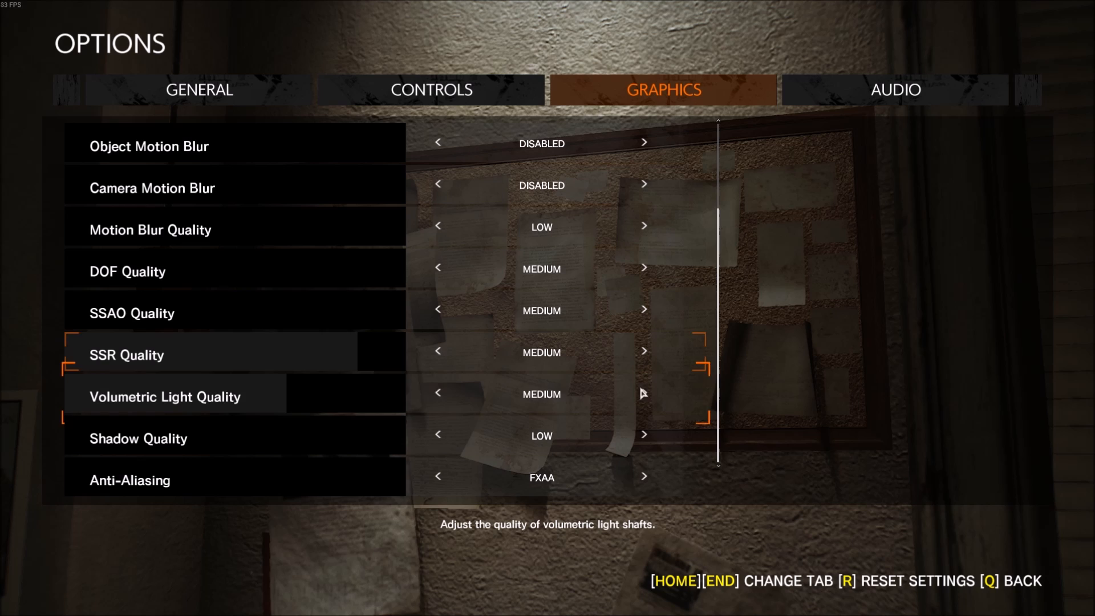
pyautogui.press('down')
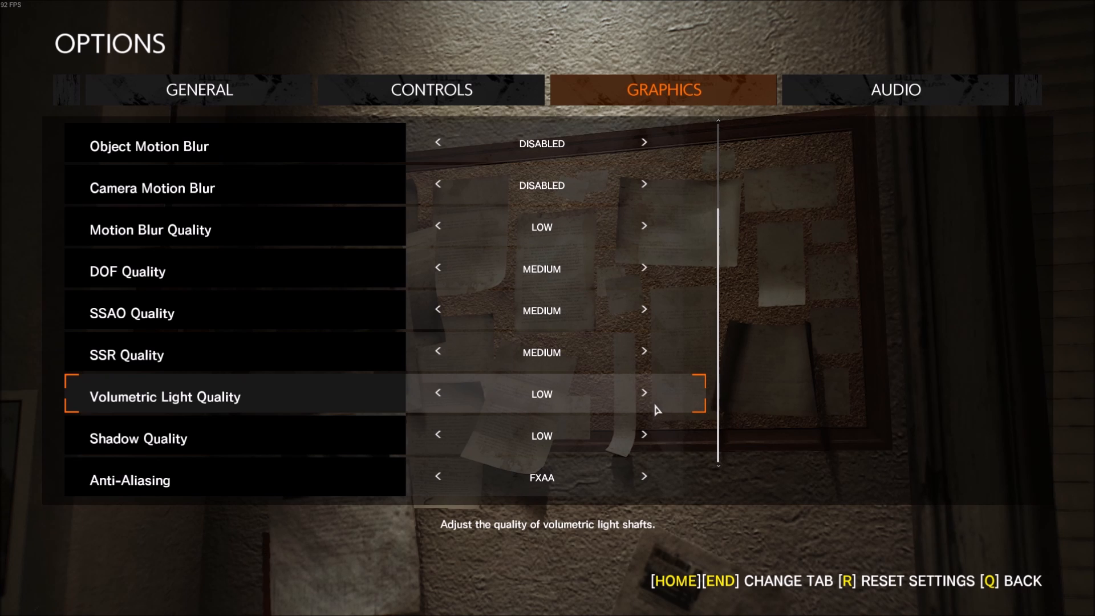
pyautogui.click(437, 393)
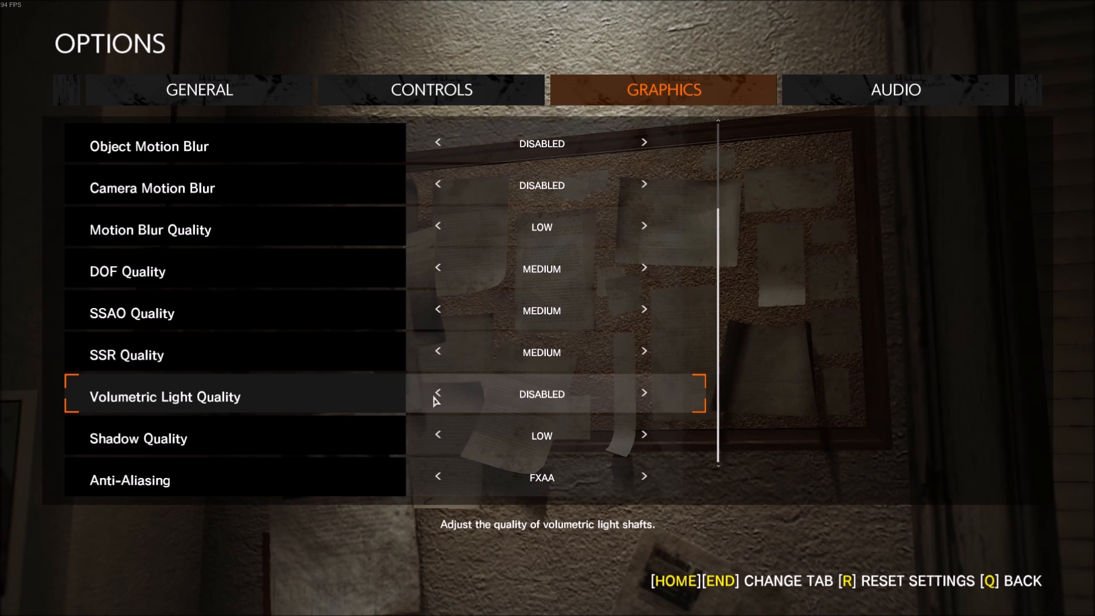
pyautogui.click(643, 392)
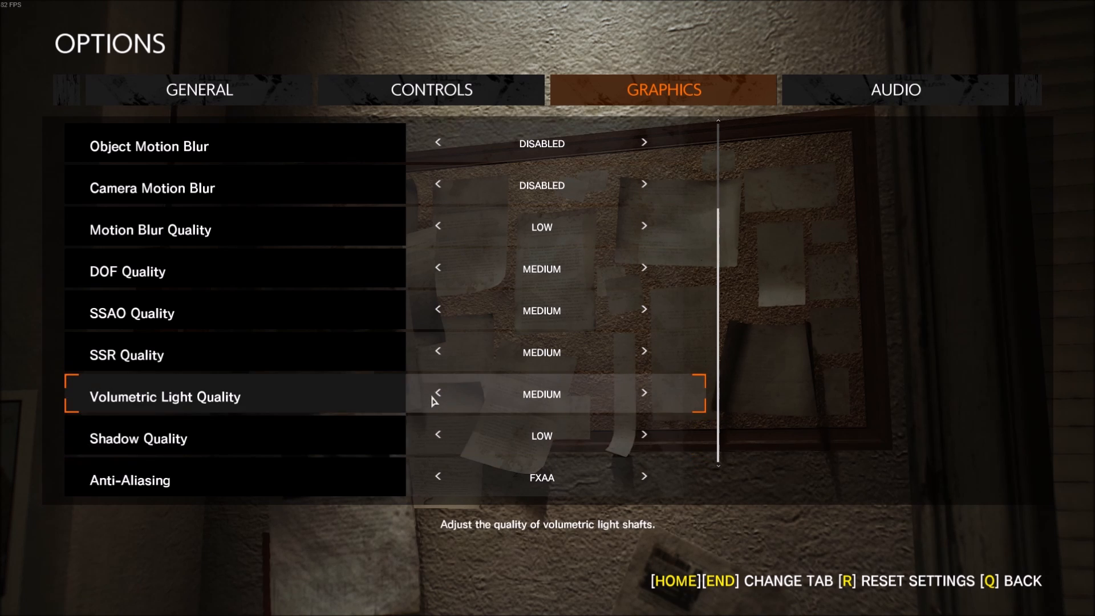
pyautogui.moveTo(525, 408)
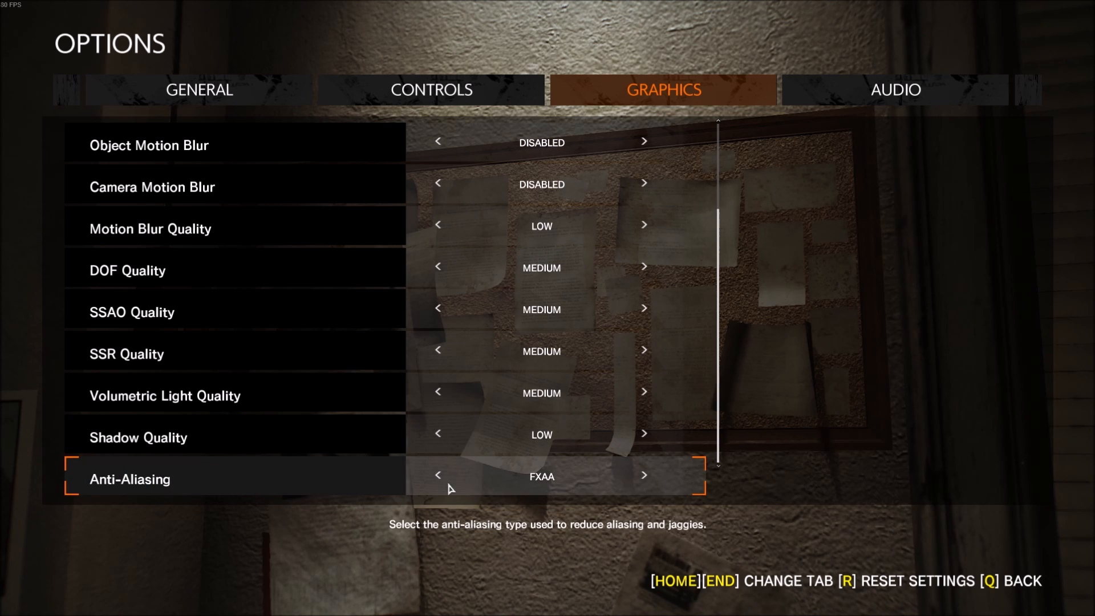
pyautogui.moveTo(639, 484)
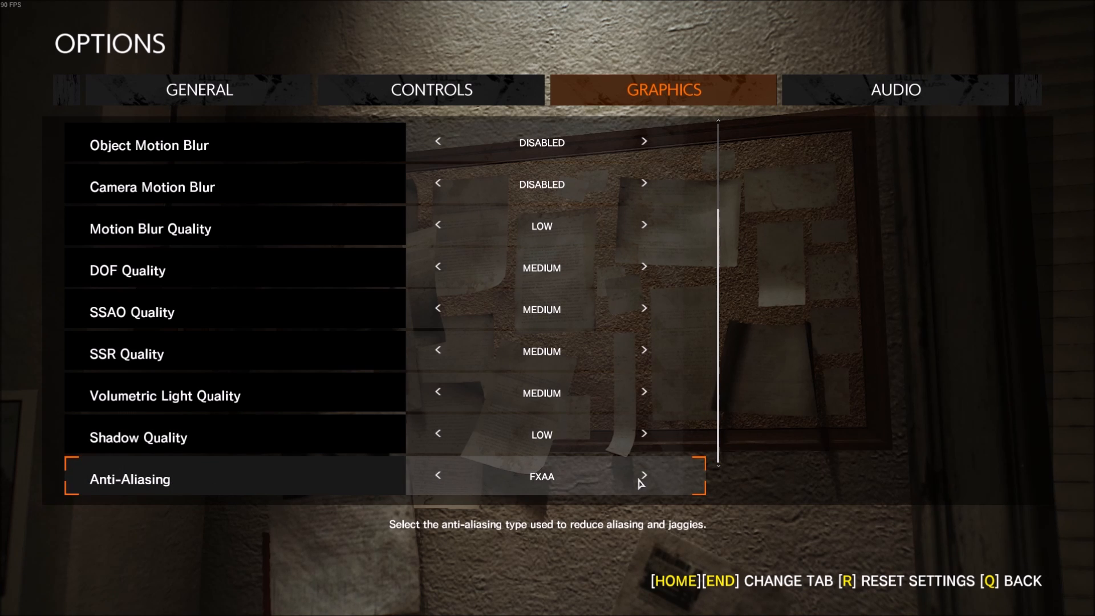